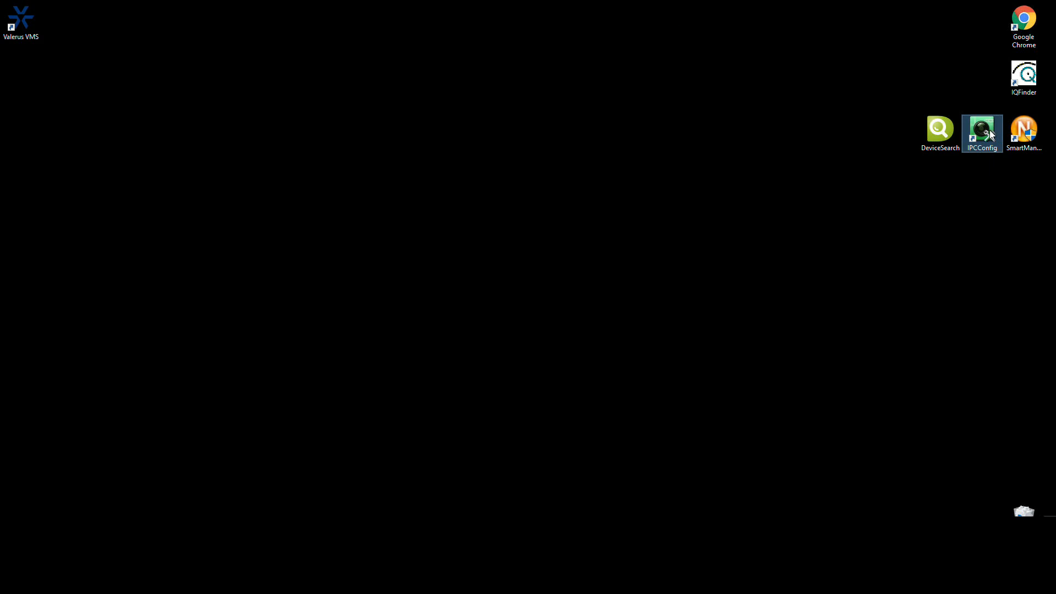
mouse_move(984, 135)
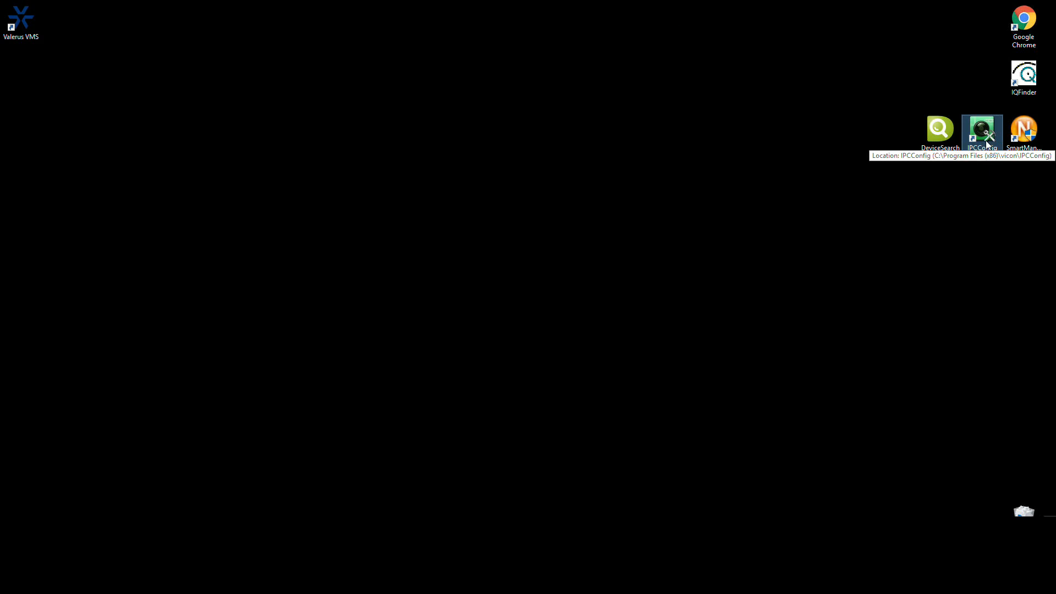
Launch IPCConfig from its desktop shortcut as administrator and approve the UAC prompt
right_click(981, 129)
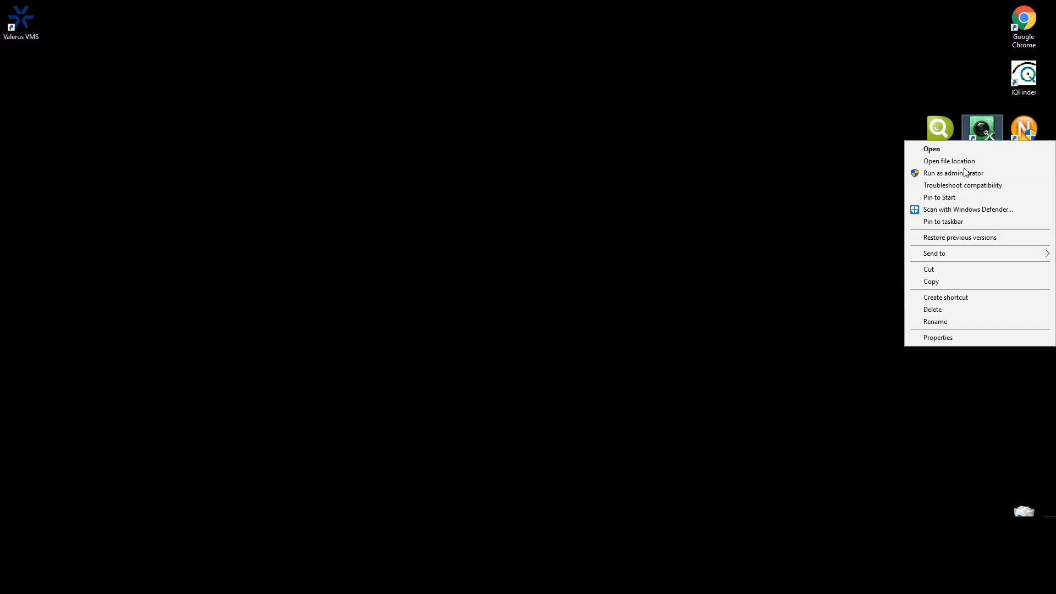
click(953, 173)
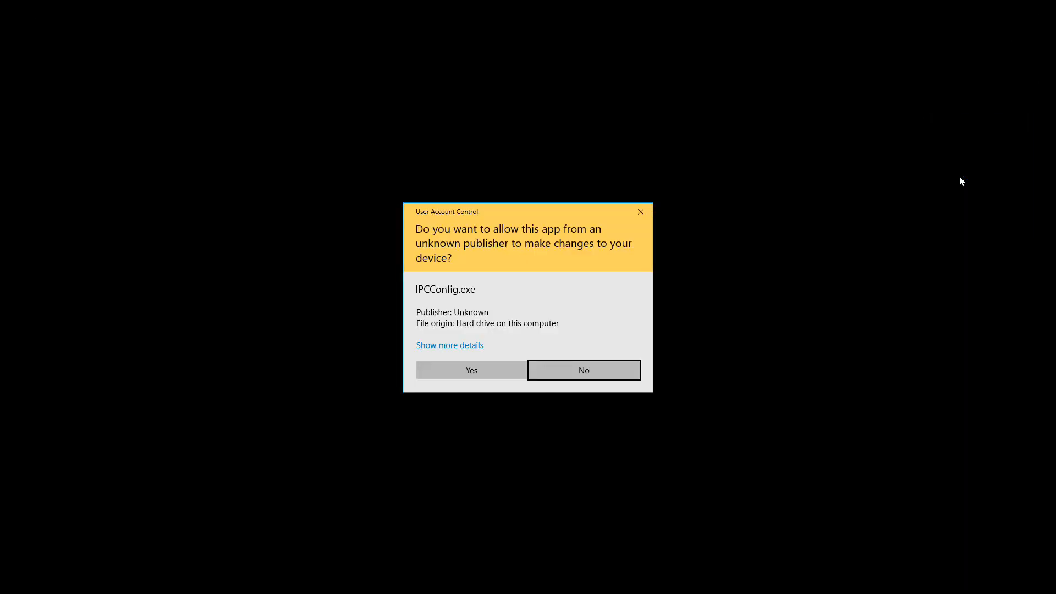
mouse_move(471, 370)
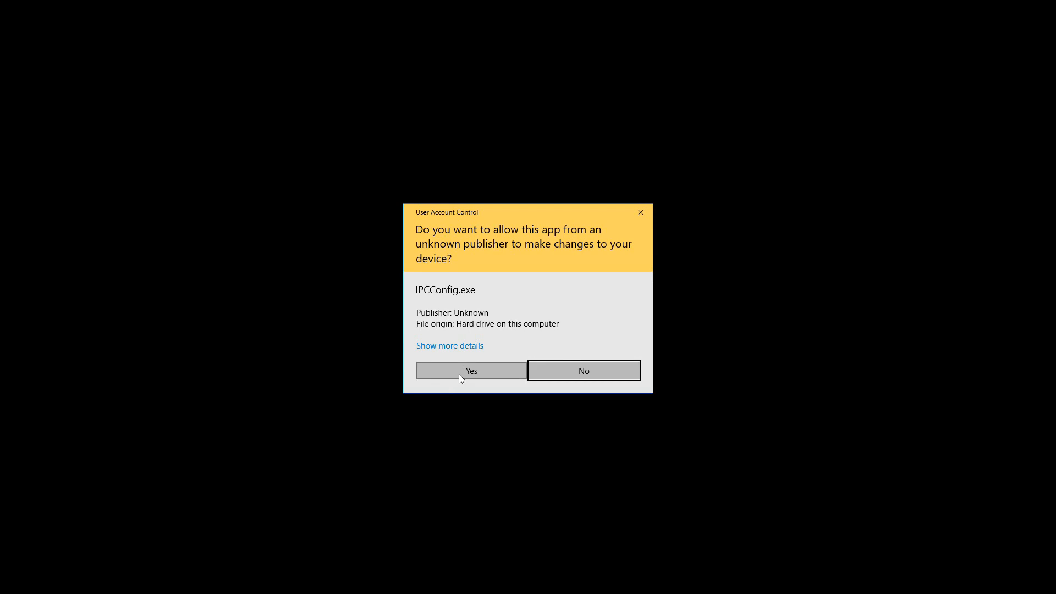
click(470, 370)
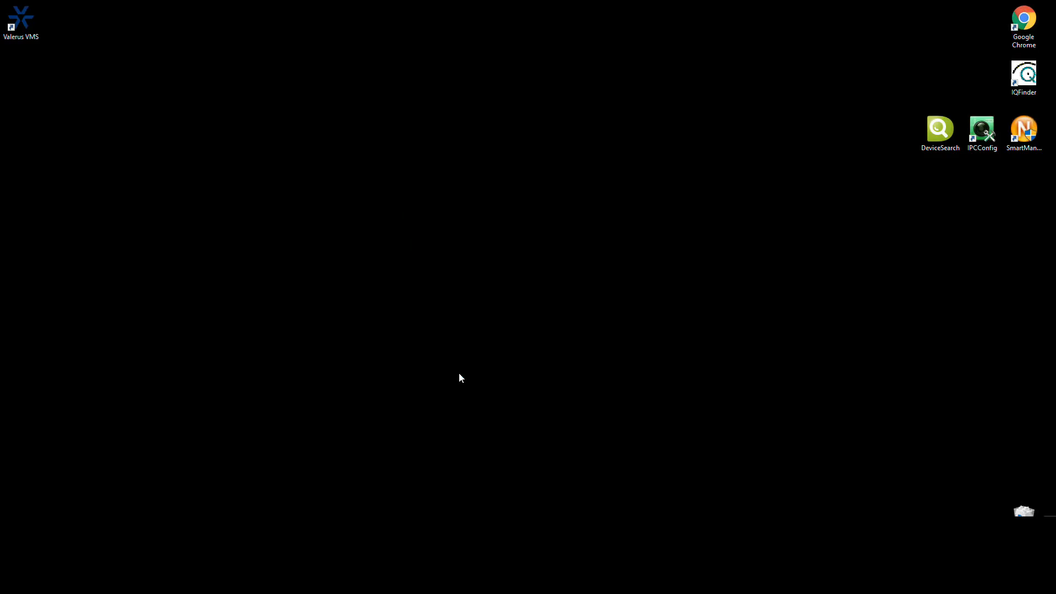
Maximize the IPCConfig window so all six discovered cameras are visible
double_click(940, 133)
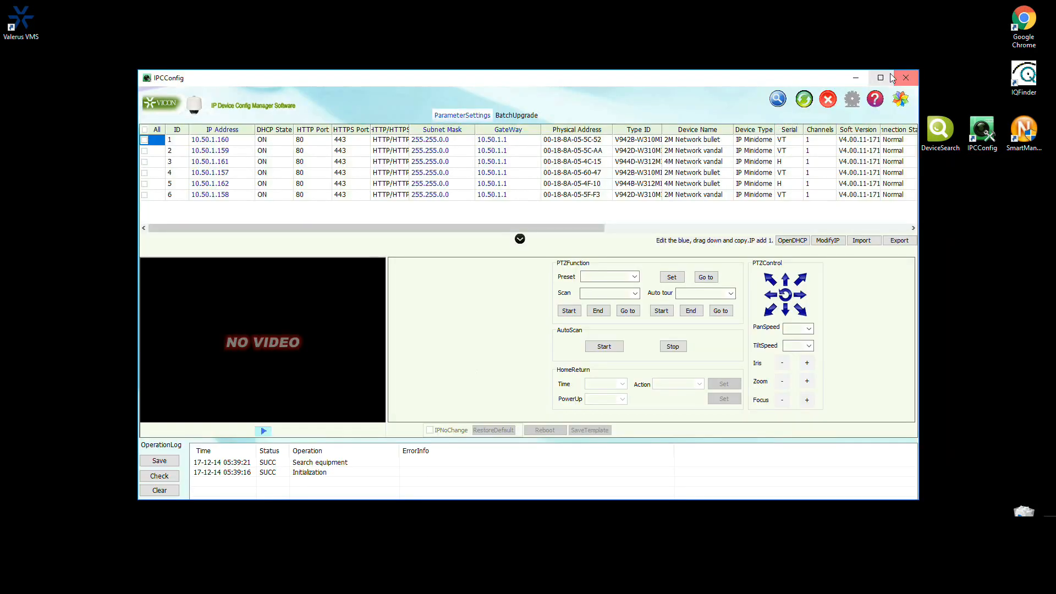
click(879, 77)
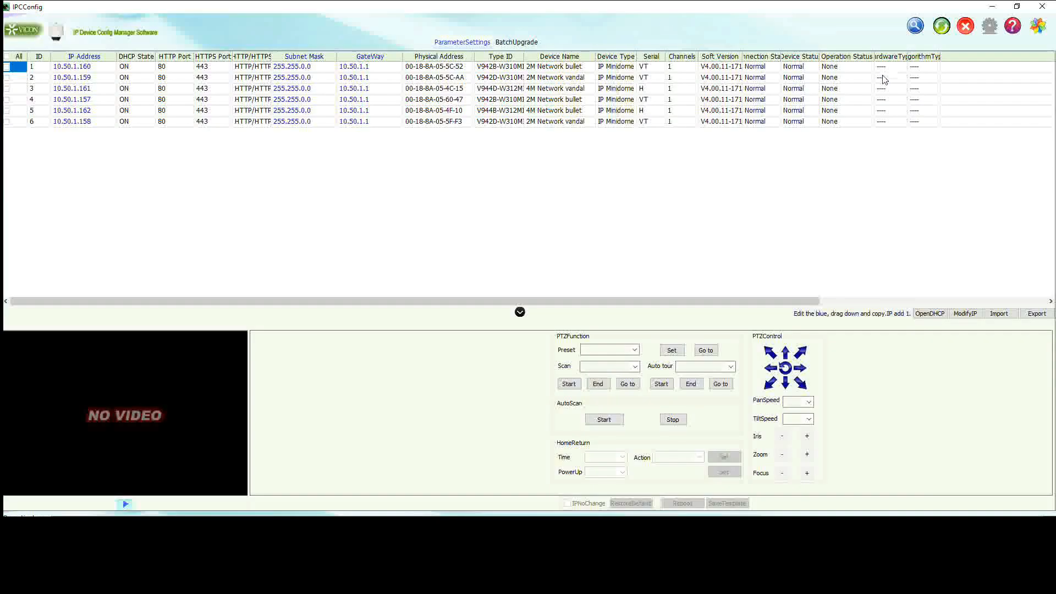
mouse_move(879, 86)
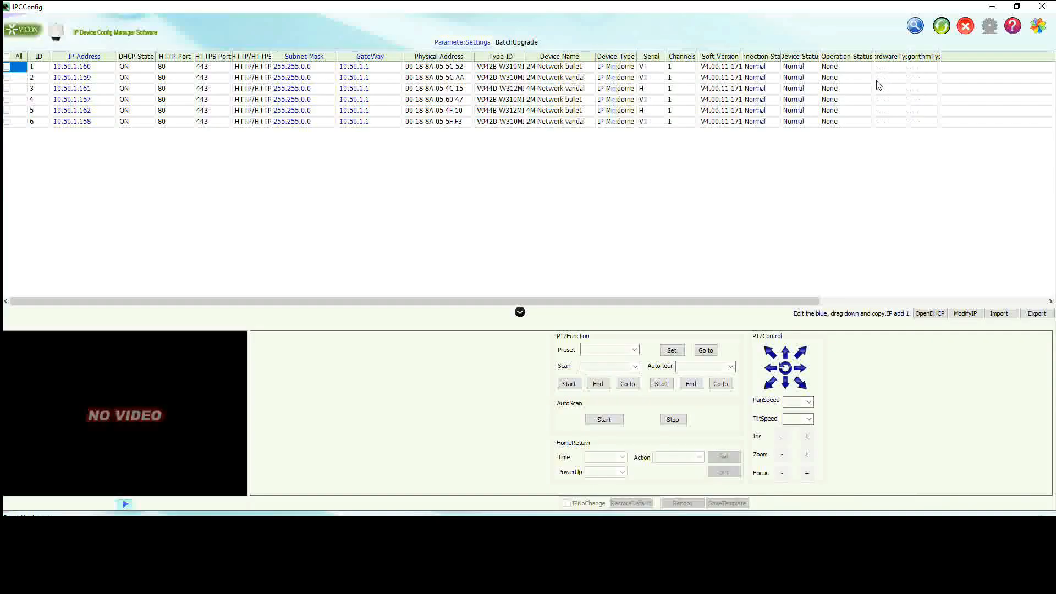
mouse_move(719, 204)
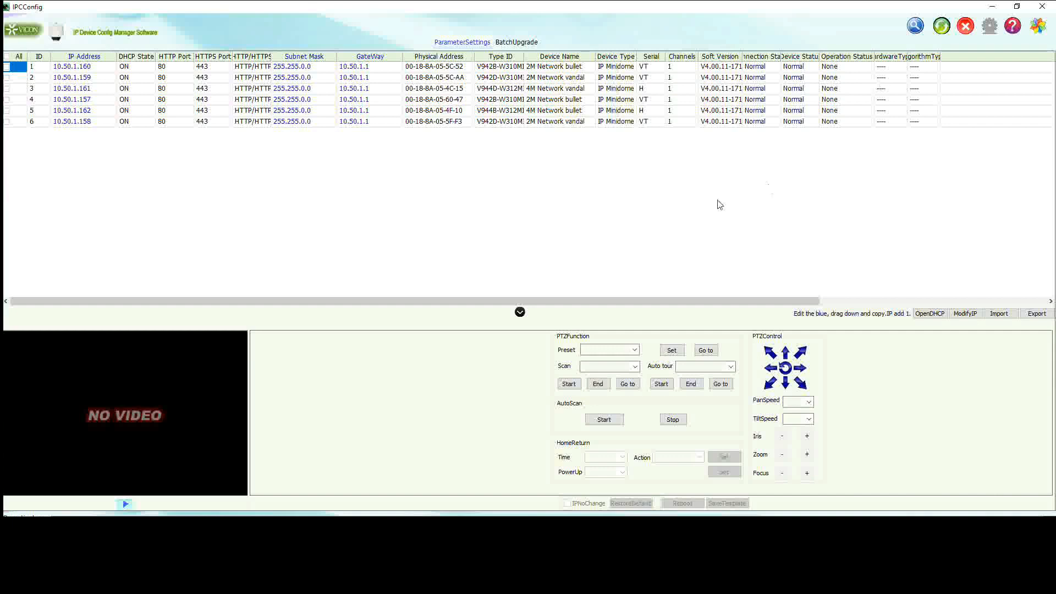
mouse_move(681, 215)
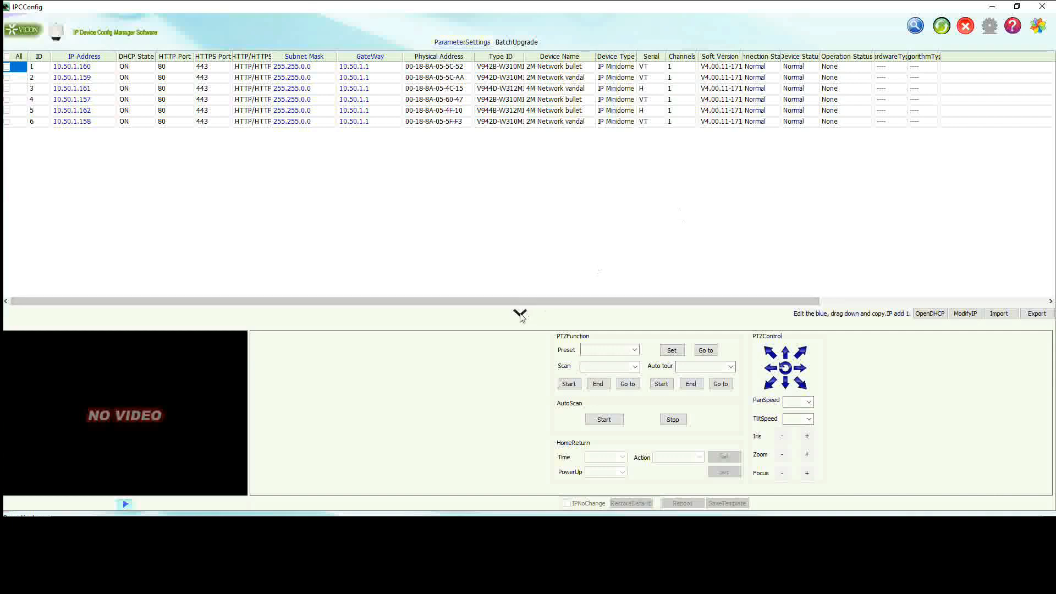
Collapse the video preview and PTZ panel below the device list
click(519, 316)
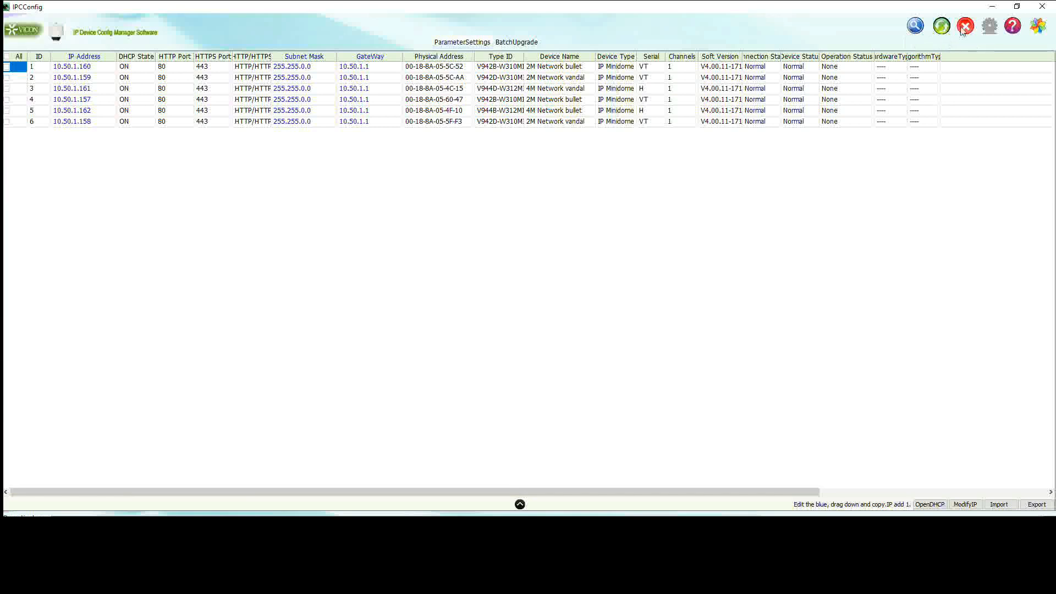
mouse_move(966, 27)
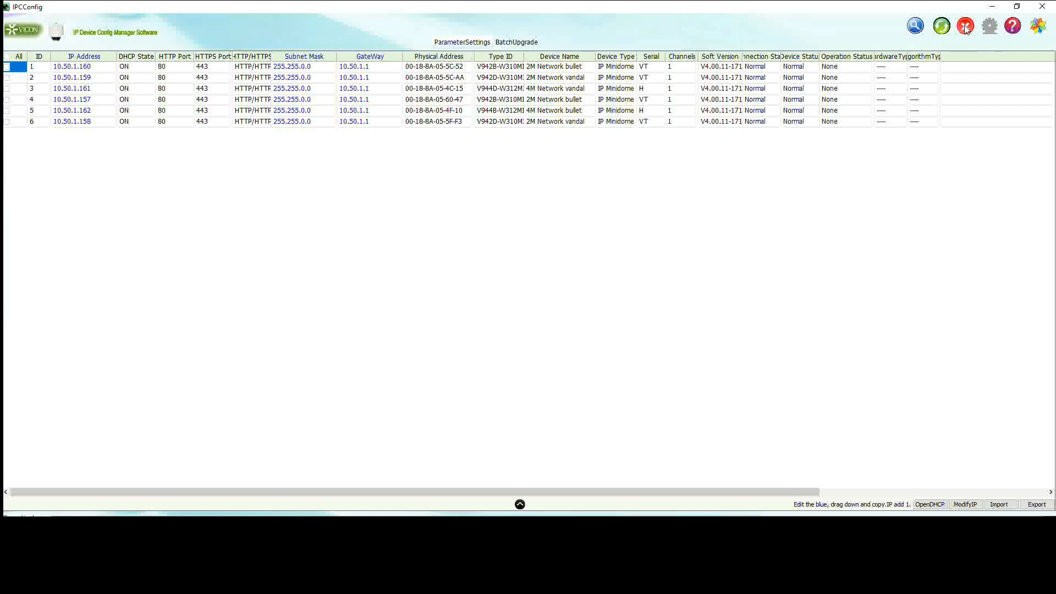
click(915, 26)
text(10.50.1.157)
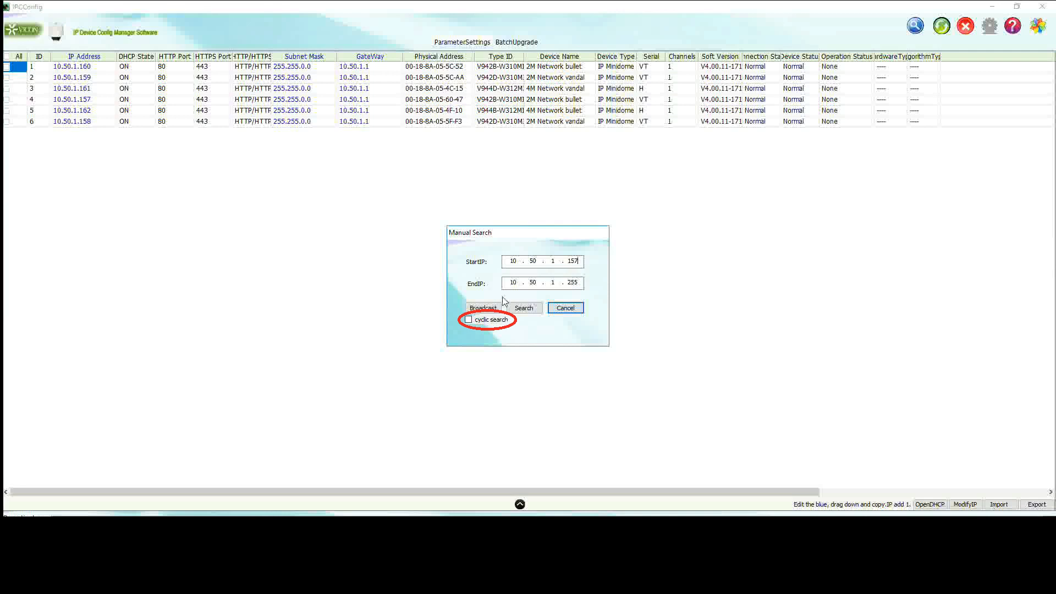
click(468, 319)
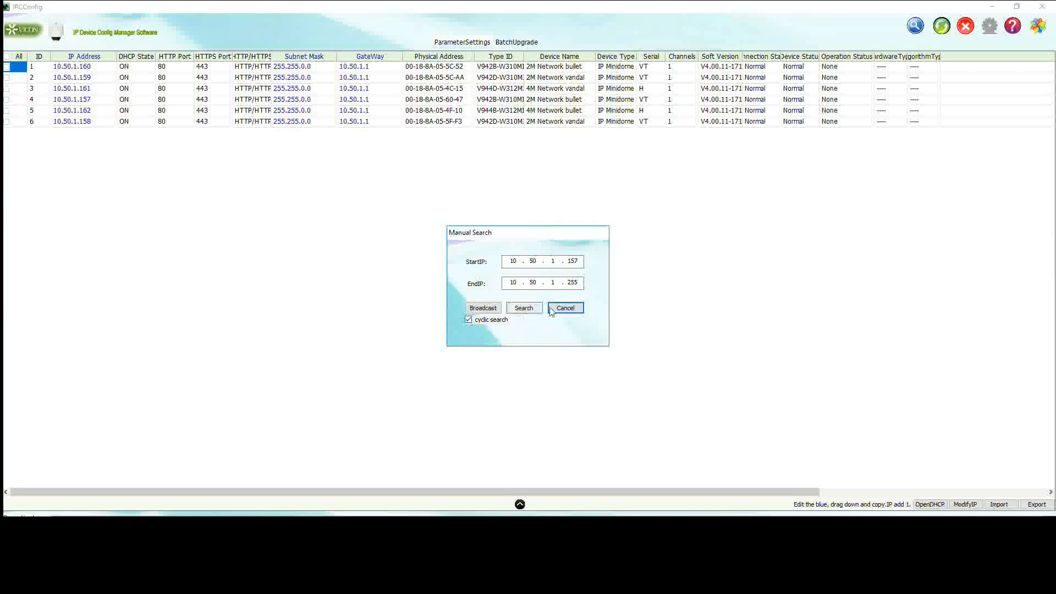
click(565, 308)
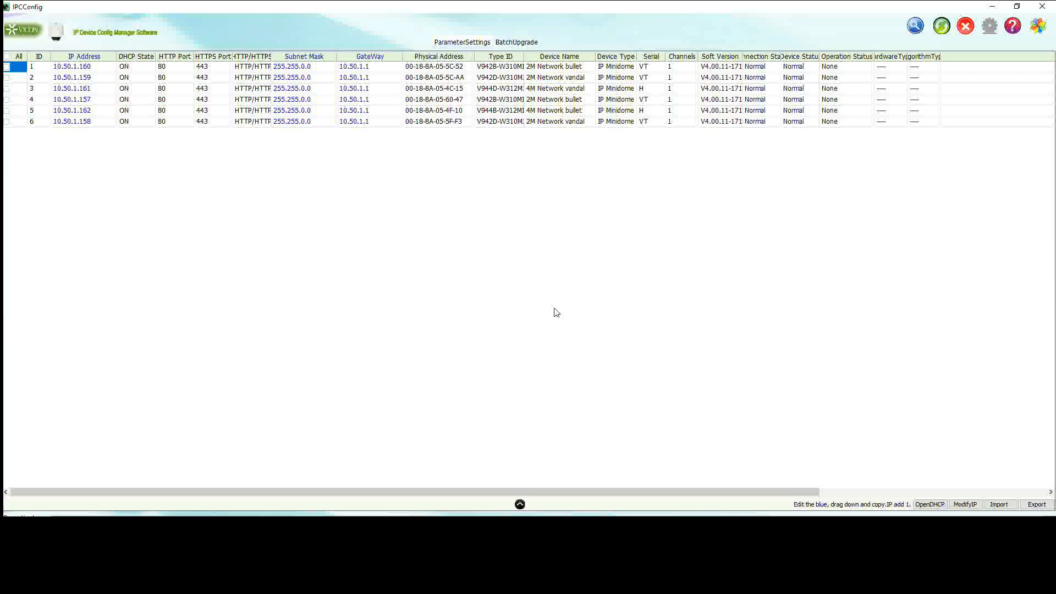
mouse_move(154, 115)
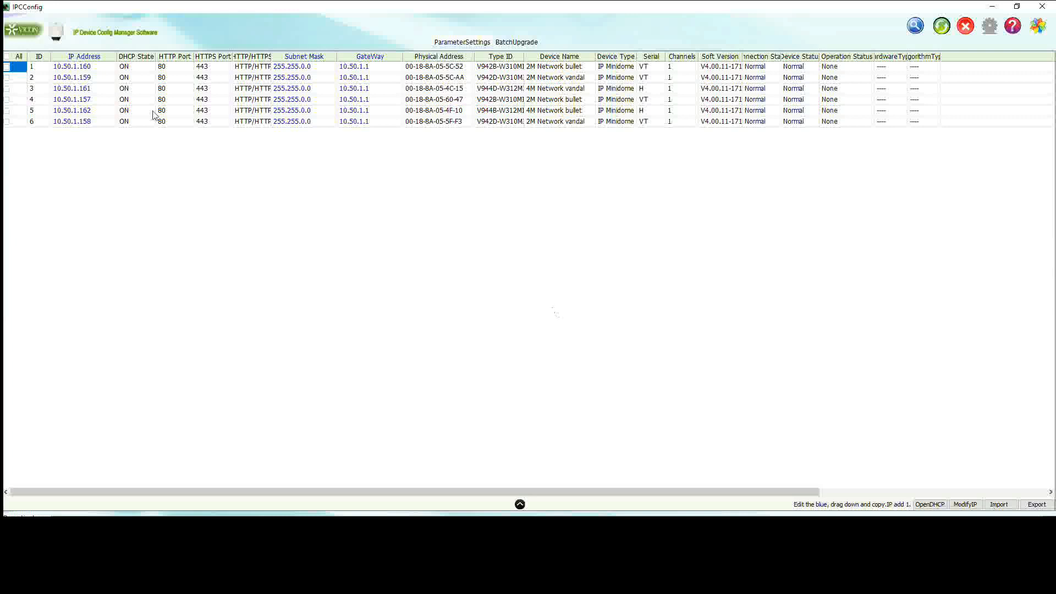
Sort cameras by the IP Address column, from 10.50.1.157 to 10.50.1.162
click(78, 56)
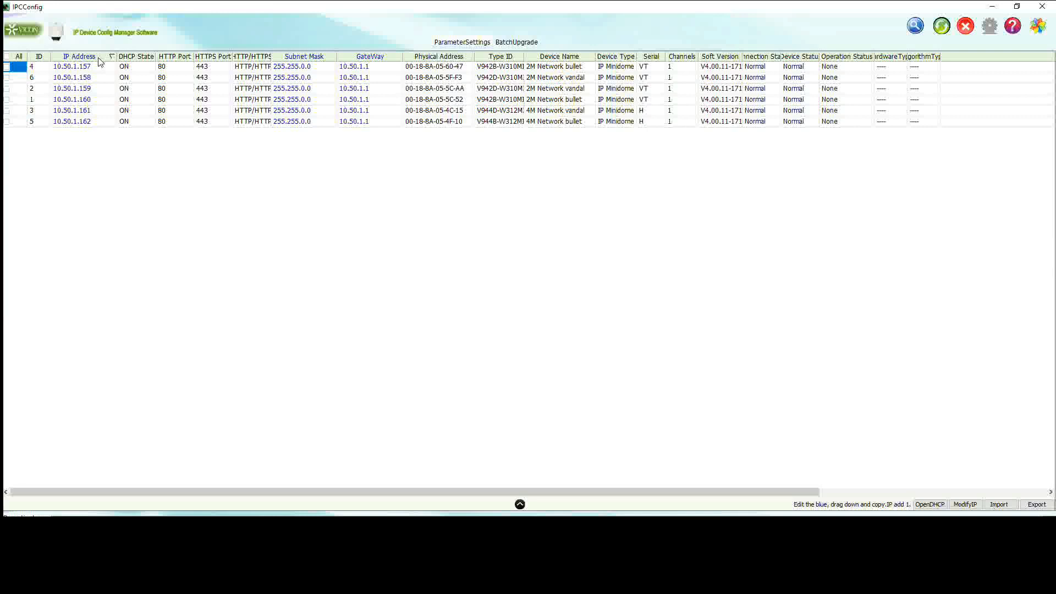
mouse_move(99, 67)
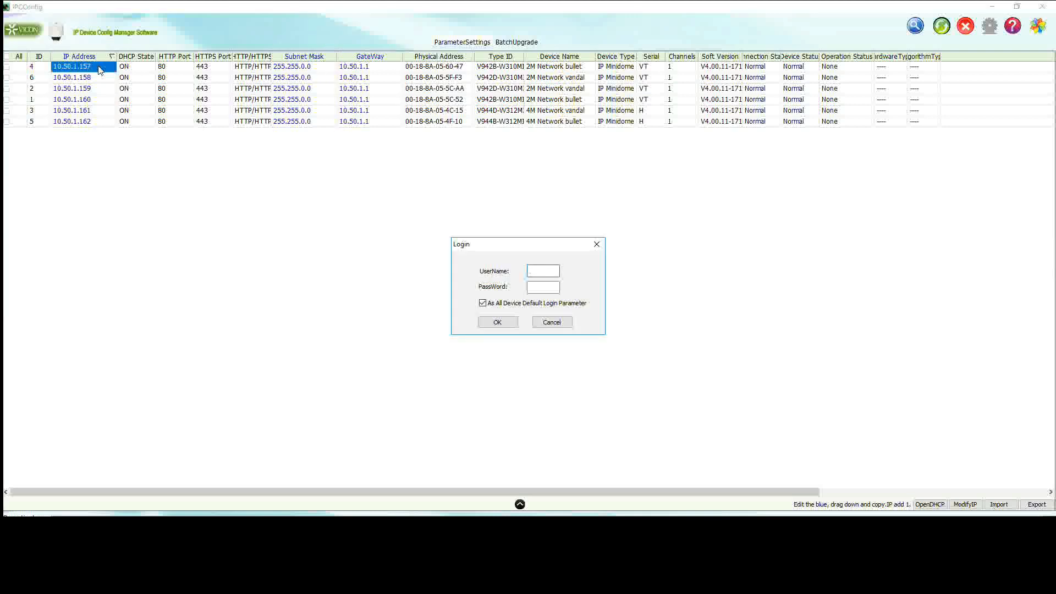
Enter ADMIN at the login prompt and edit the first camera's IP, keeping 10.50.1.157
text(ADMIN)
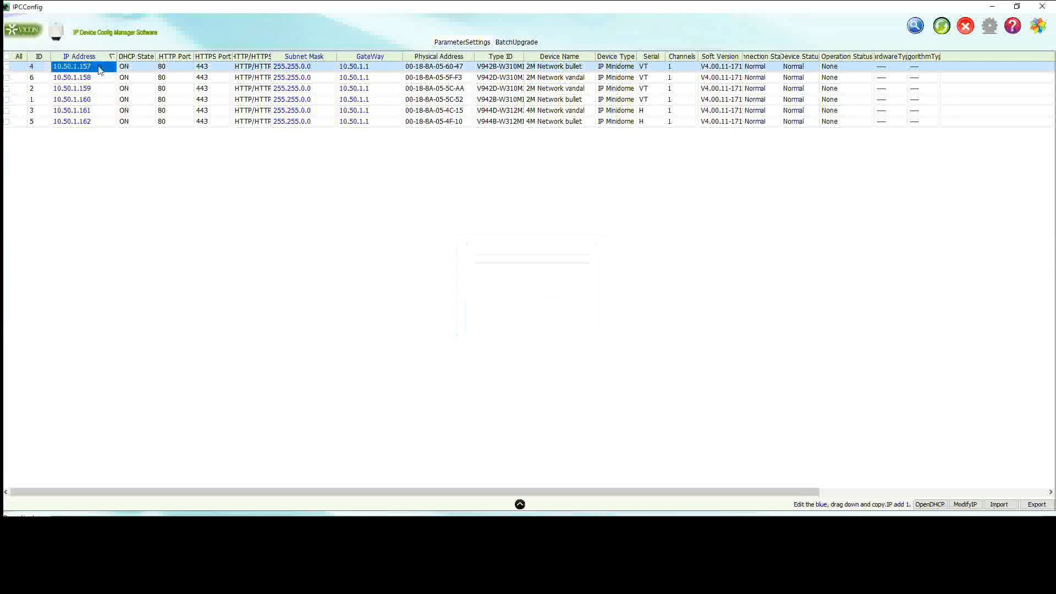
double_click(71, 66)
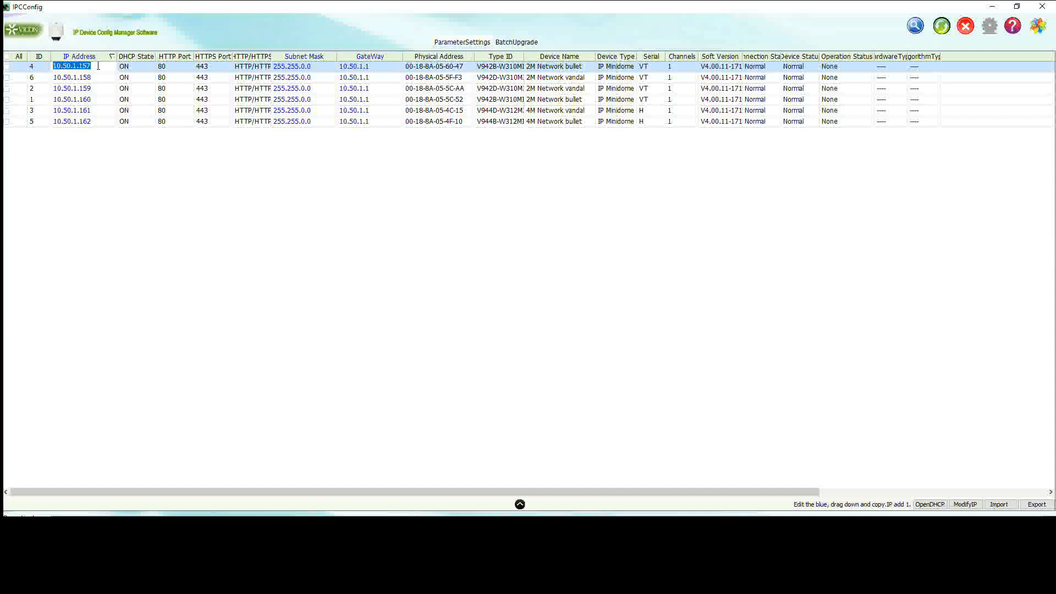
click(71, 66)
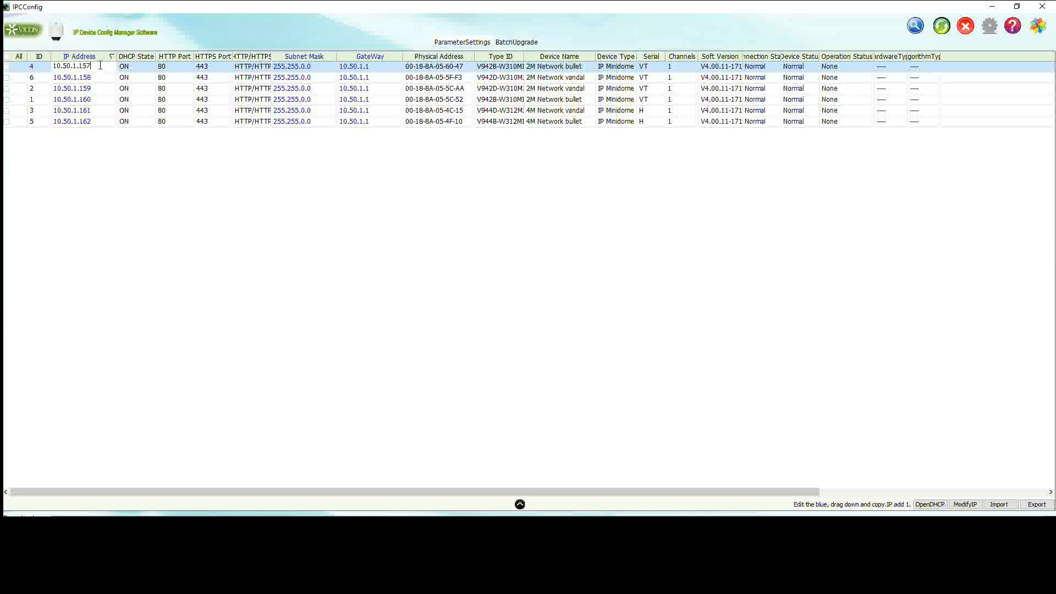
mouse_move(99, 82)
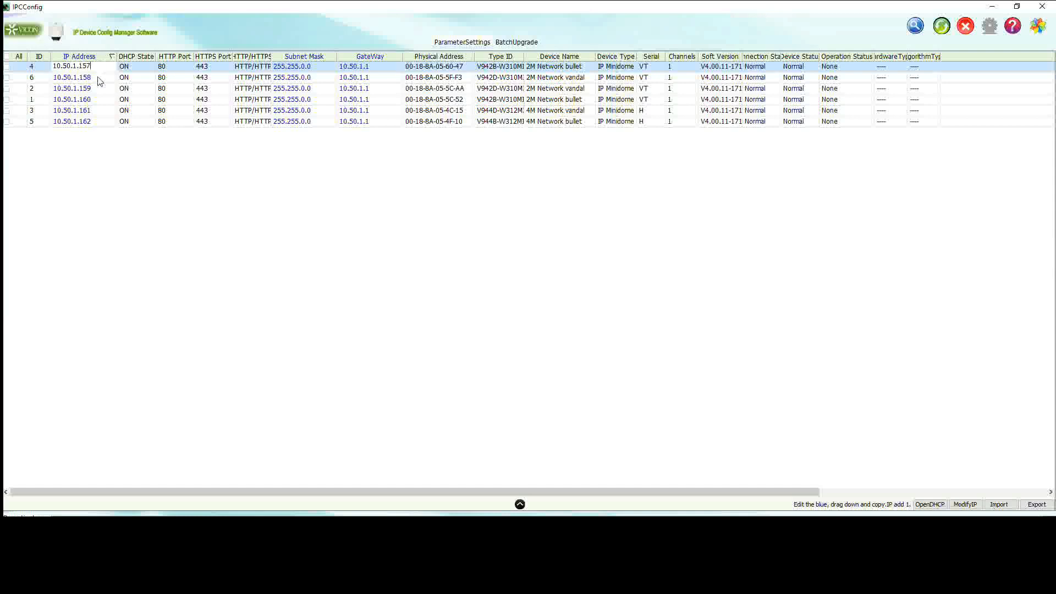
click(71, 66)
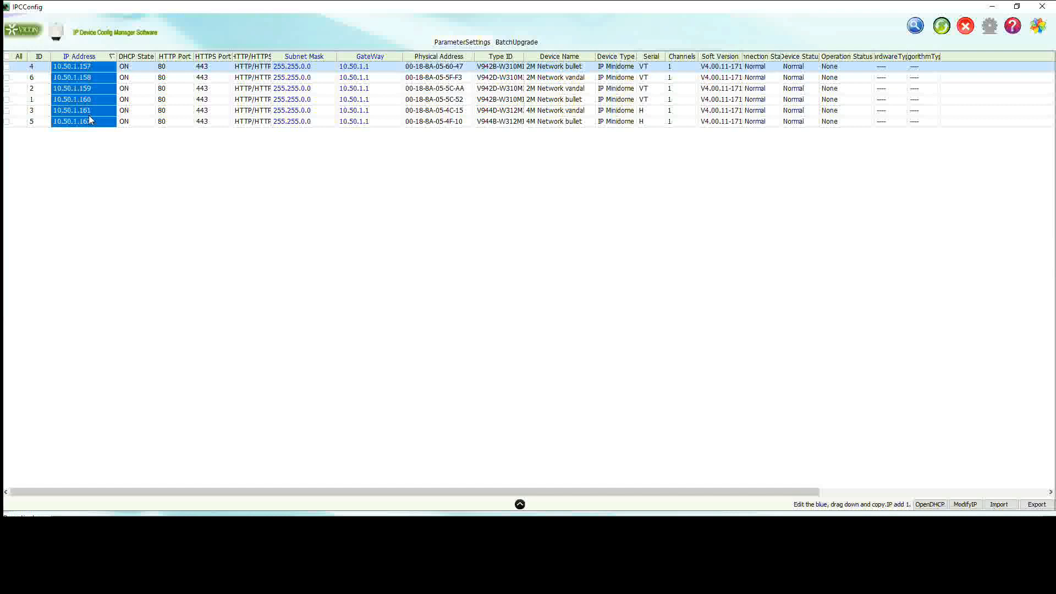
Pick the 255.255.0.0 subnet mask to copy down and tick the first camera
click(303, 66)
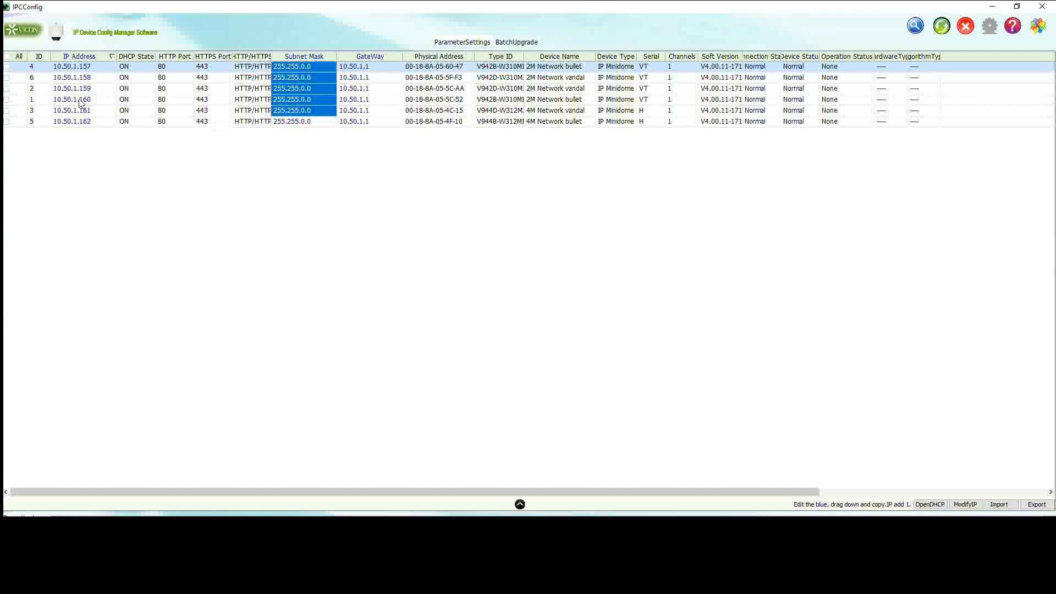
click(7, 66)
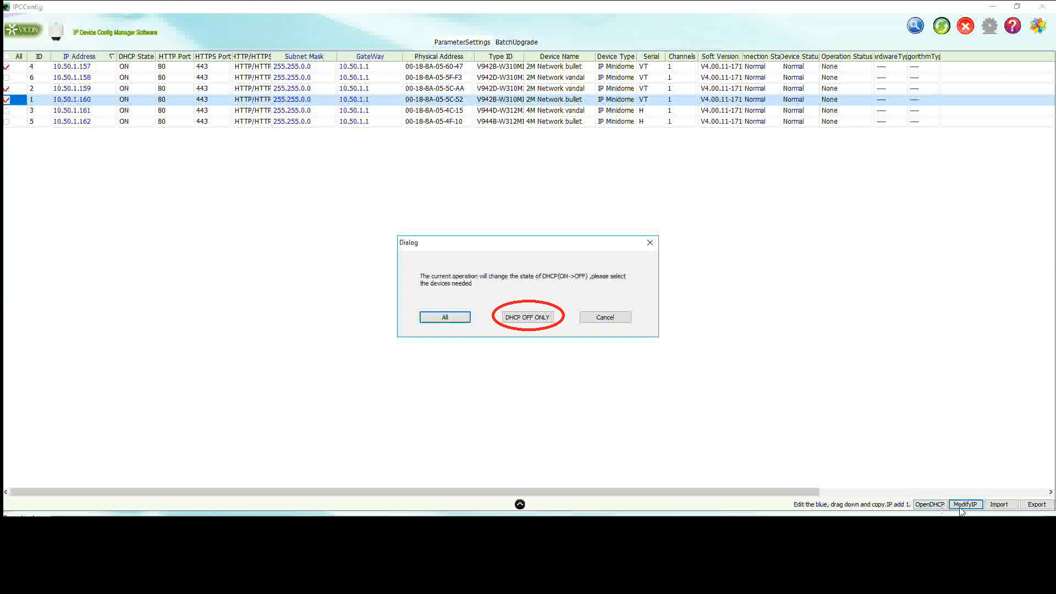
Modify IPs for cameras .157, .159 and .160 with DHCP OFF ONLY, confirming the broadcast change
click(528, 317)
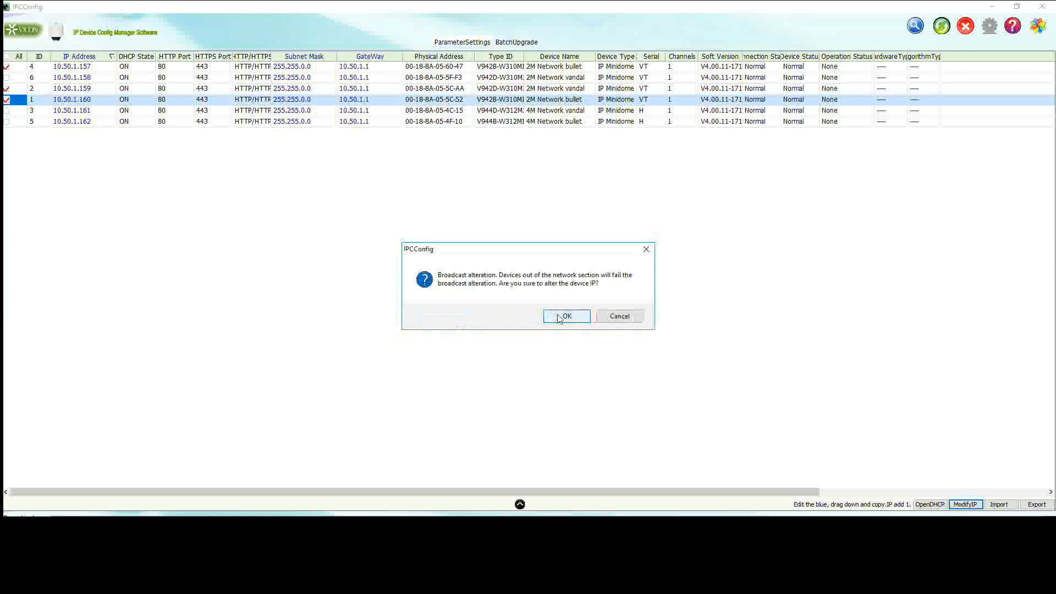
click(566, 315)
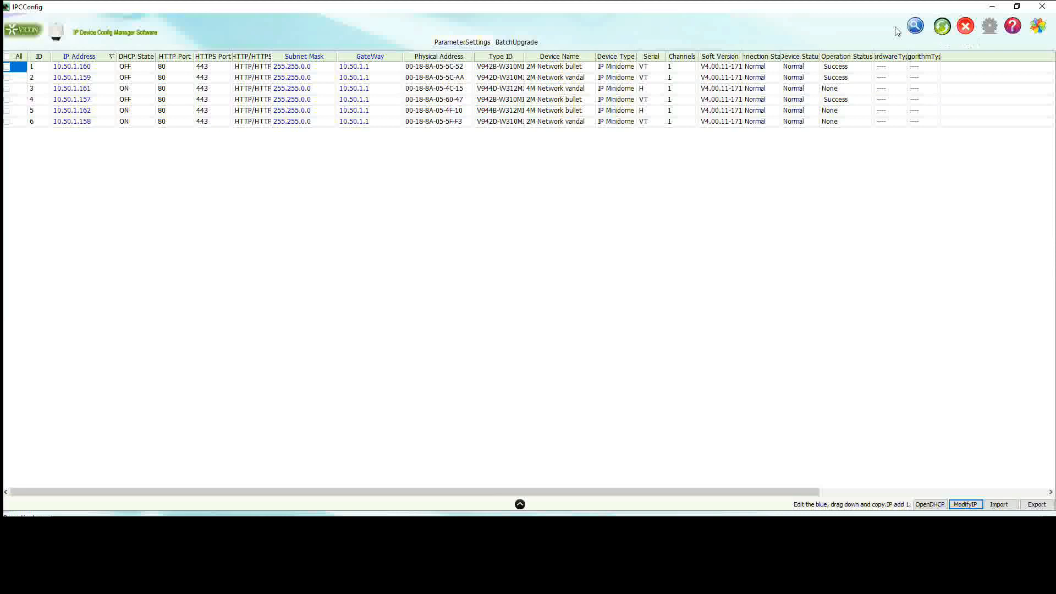
Rescan the network and tick cameras 10.50.1.160, .162 and .158
click(915, 26)
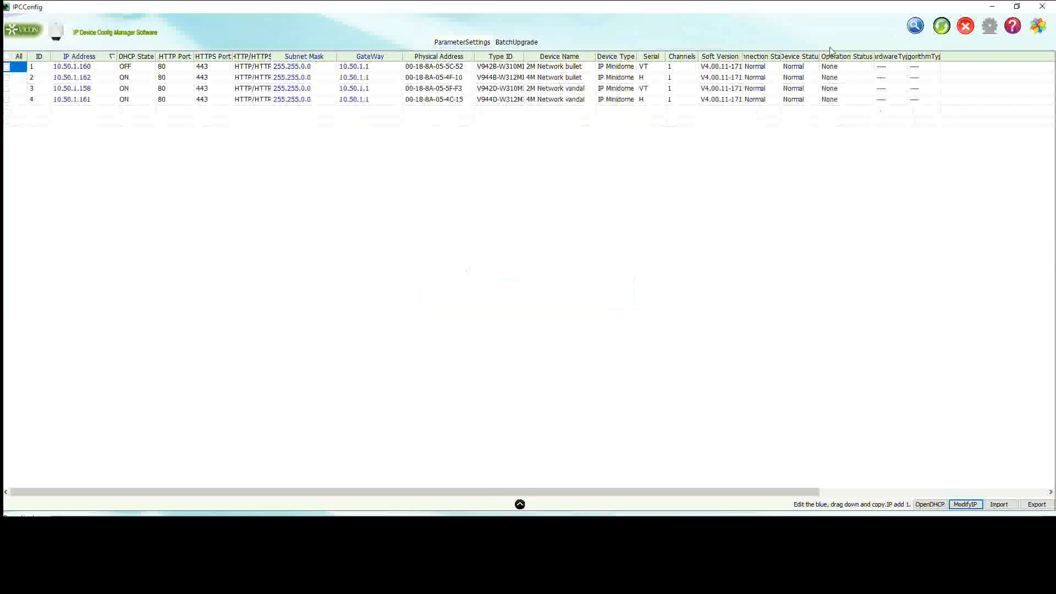
click(7, 77)
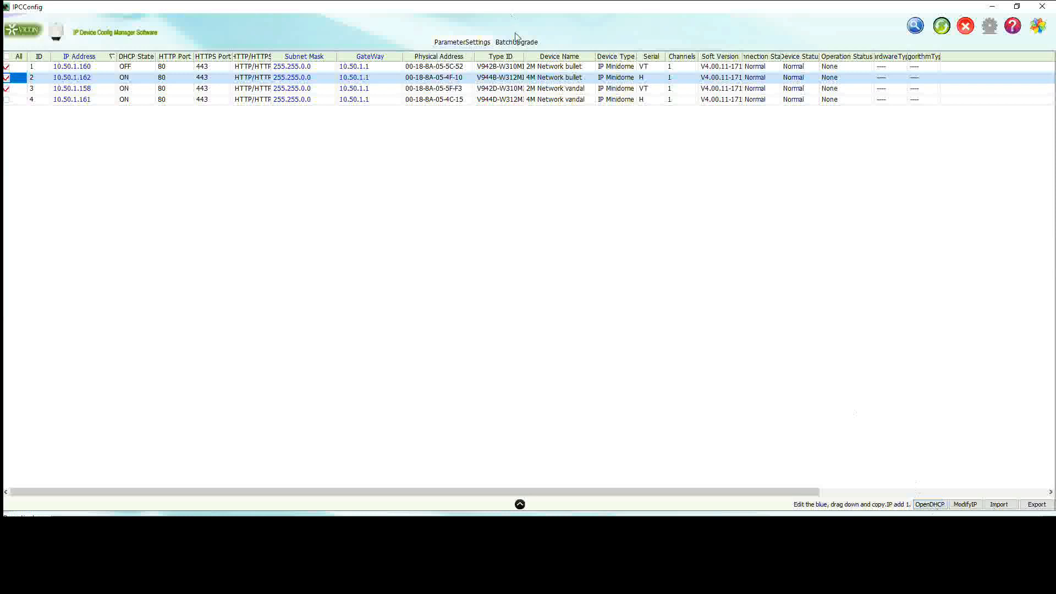
Switch to the BatchUpgrade page listing the four cameras
click(515, 42)
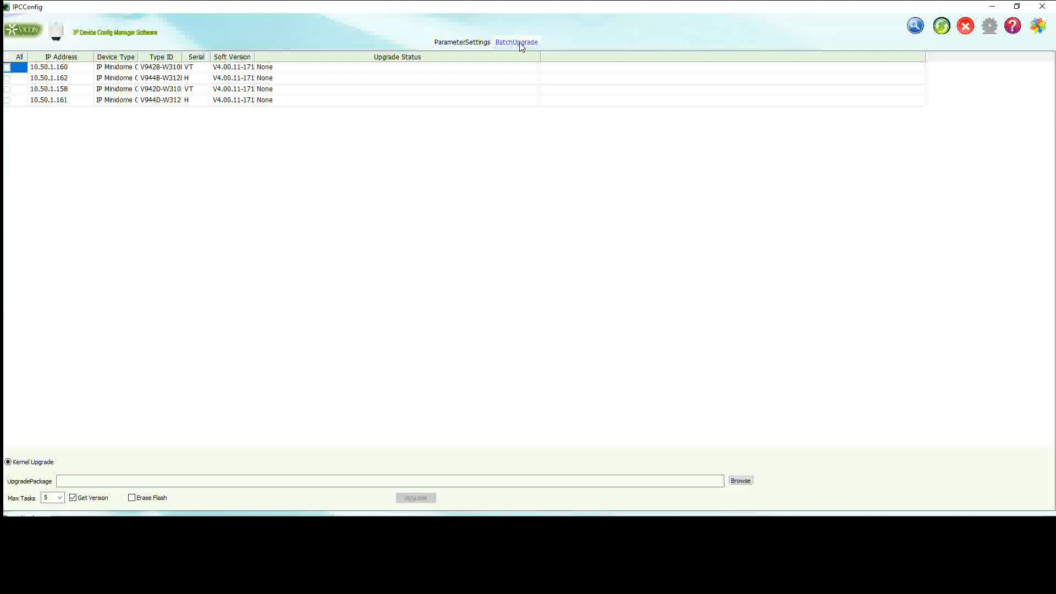
Tick camera 10.50.1.161 and choose check_version.bat as its upgrade package
click(7, 99)
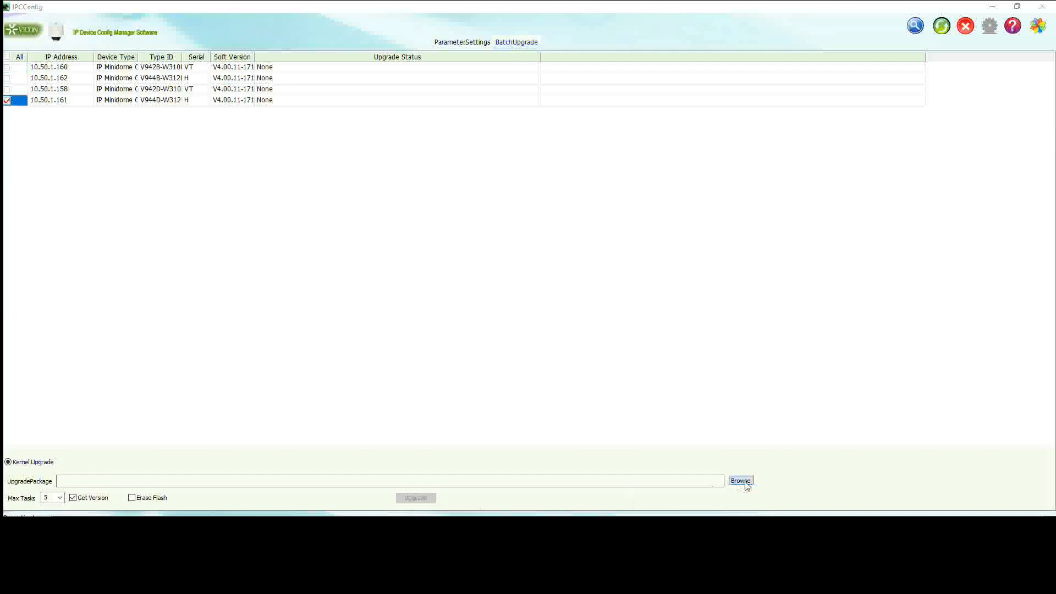
click(740, 481)
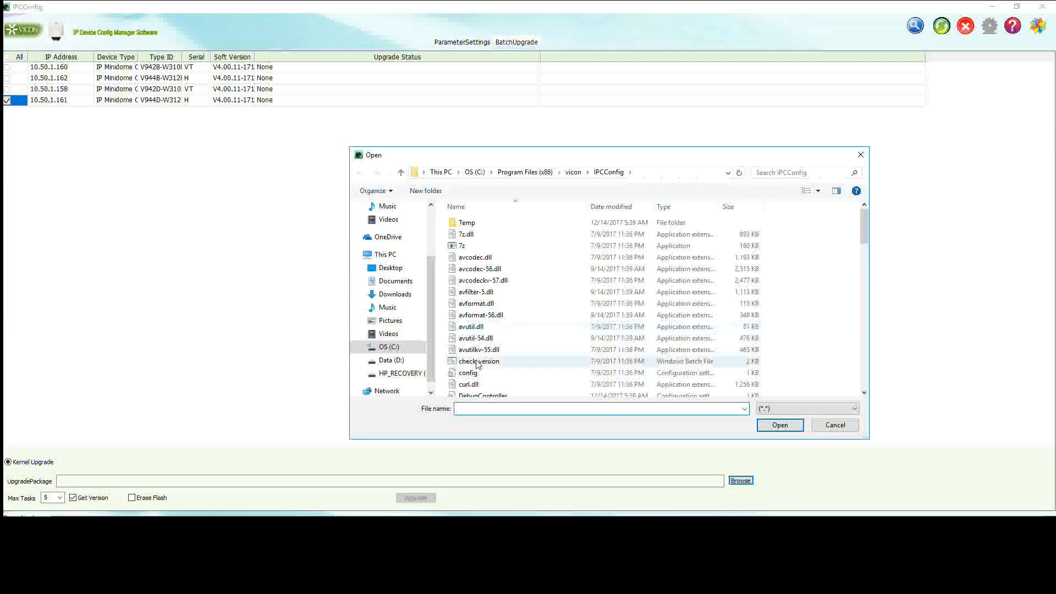
click(480, 361)
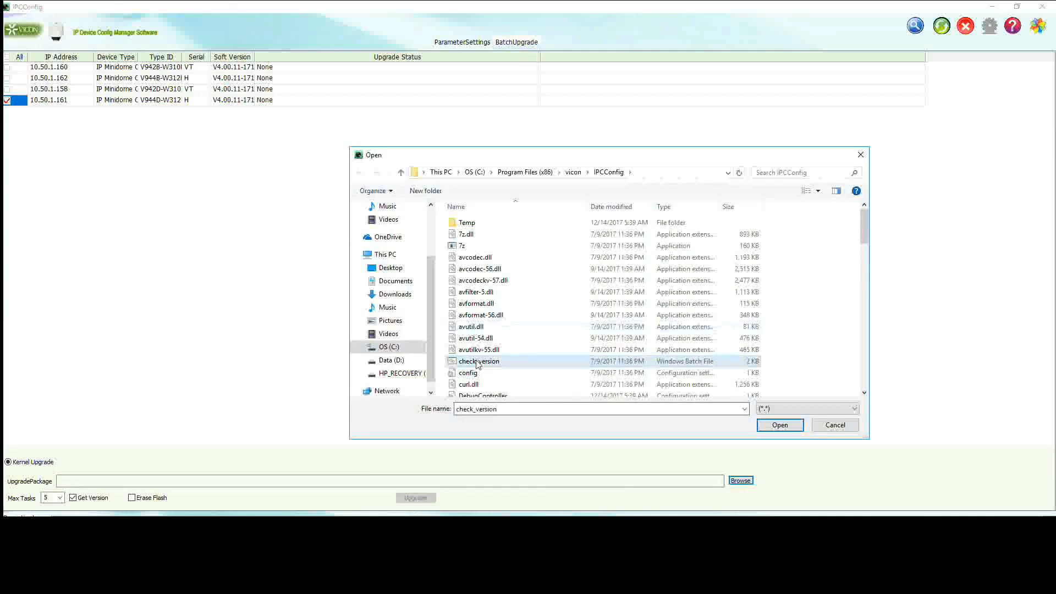
click(780, 426)
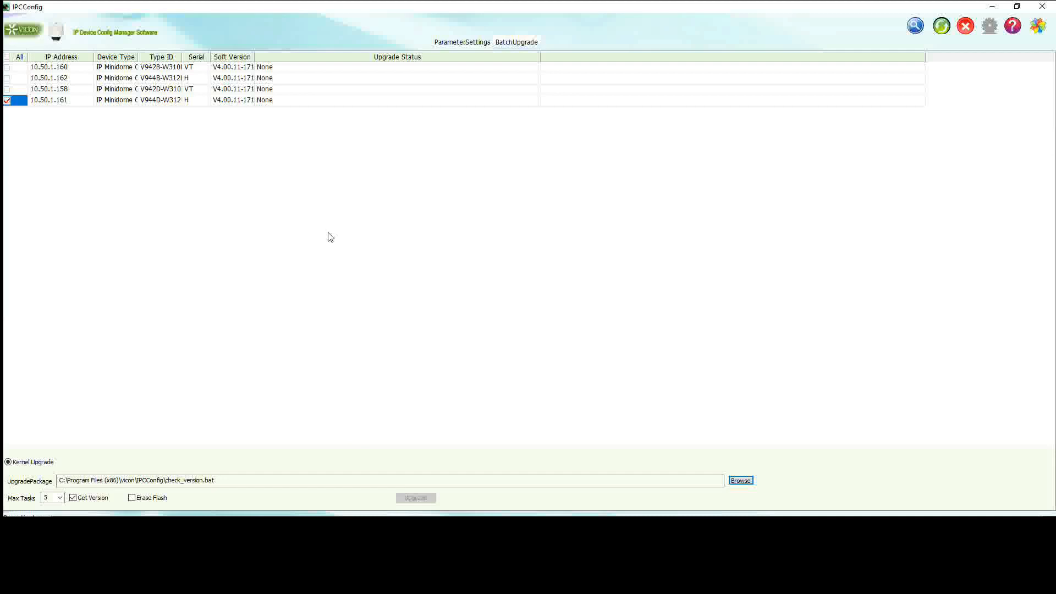
mouse_move(414, 499)
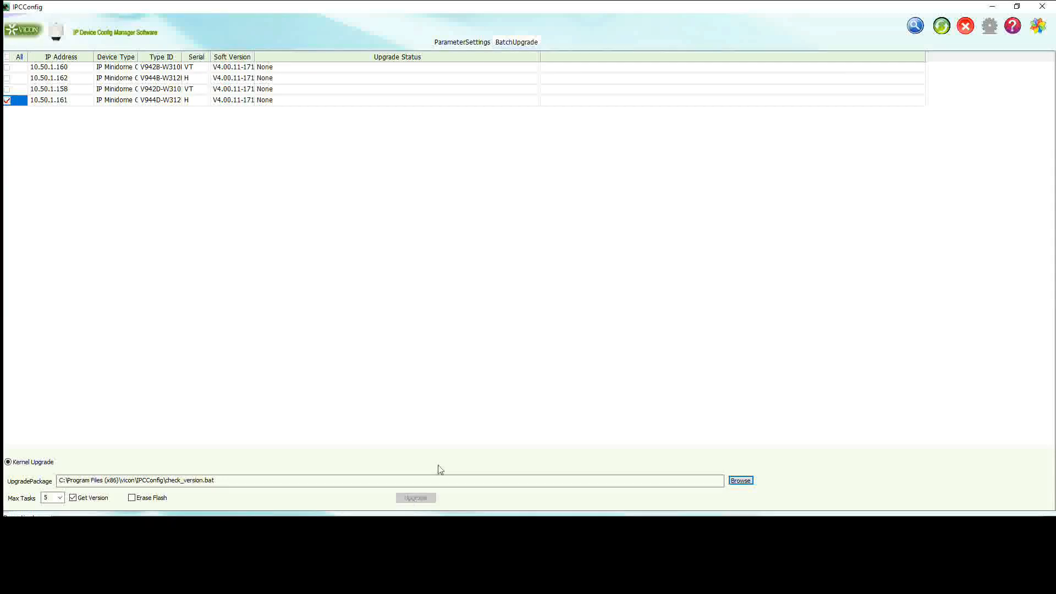
mouse_move(647, 15)
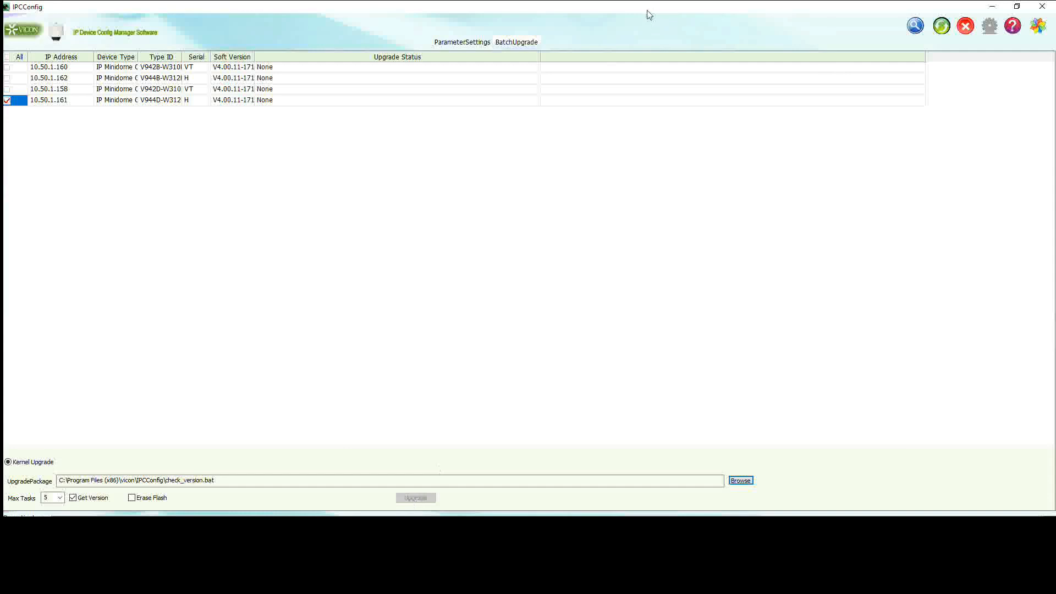